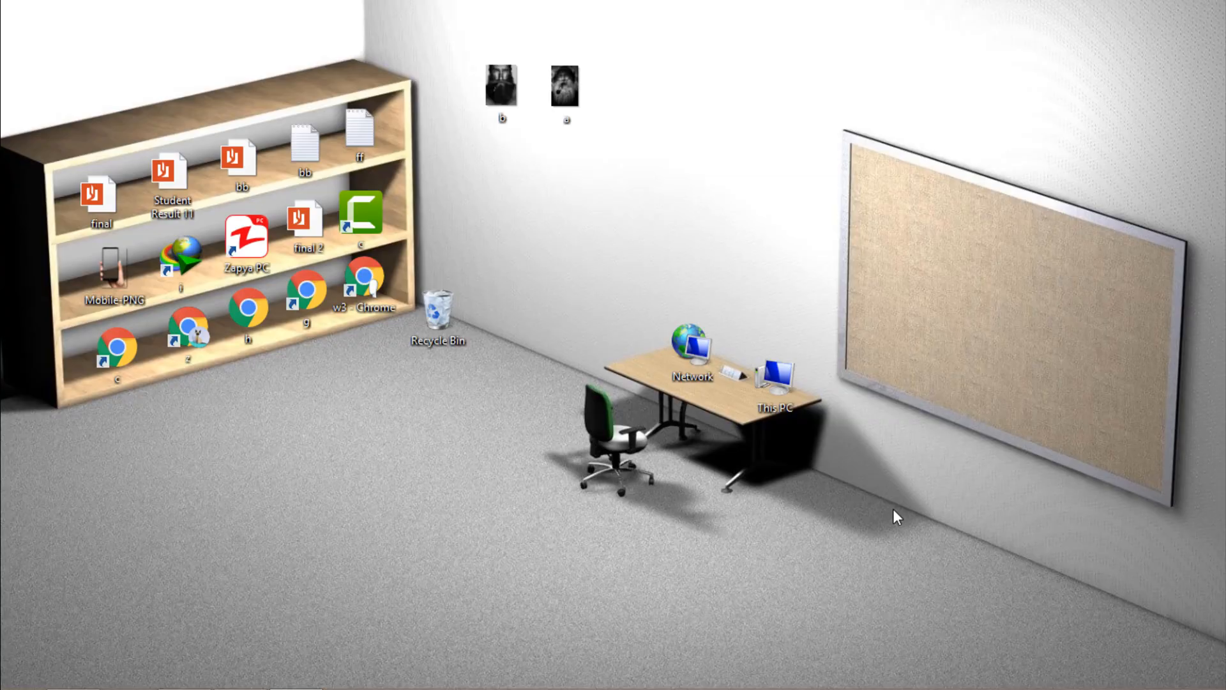
mouse_move(329, 620)
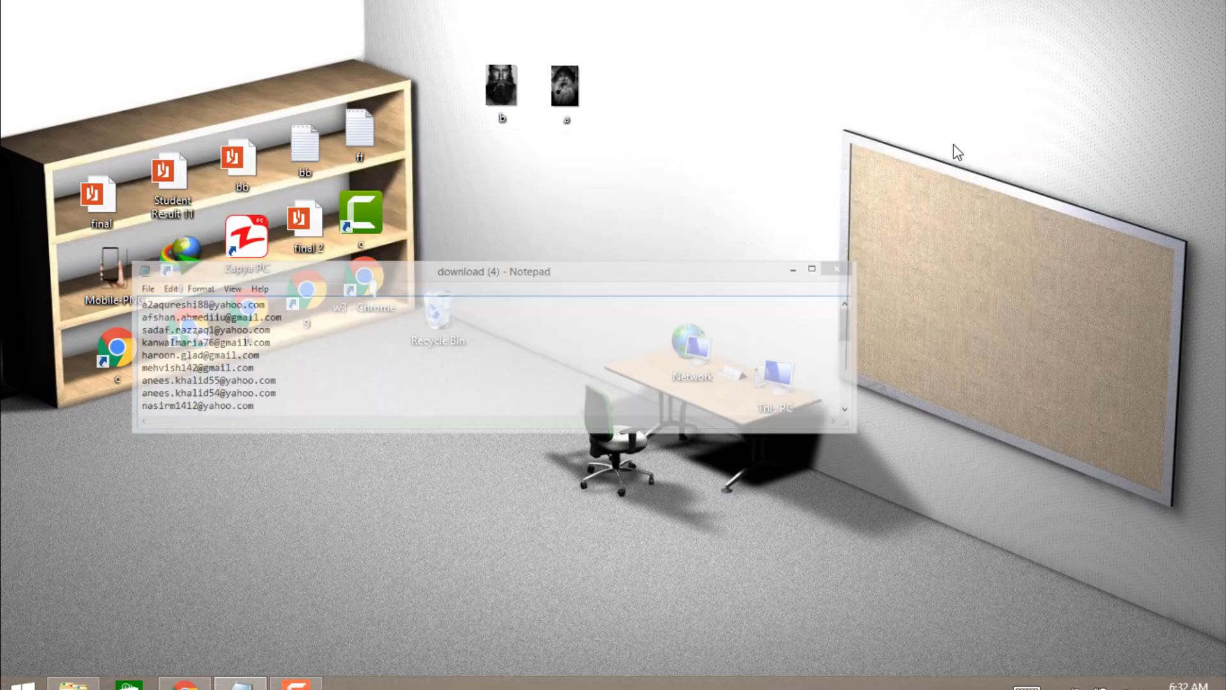
Step: Search Google in Chrome for 'email address verify leopathu'
click(183, 688)
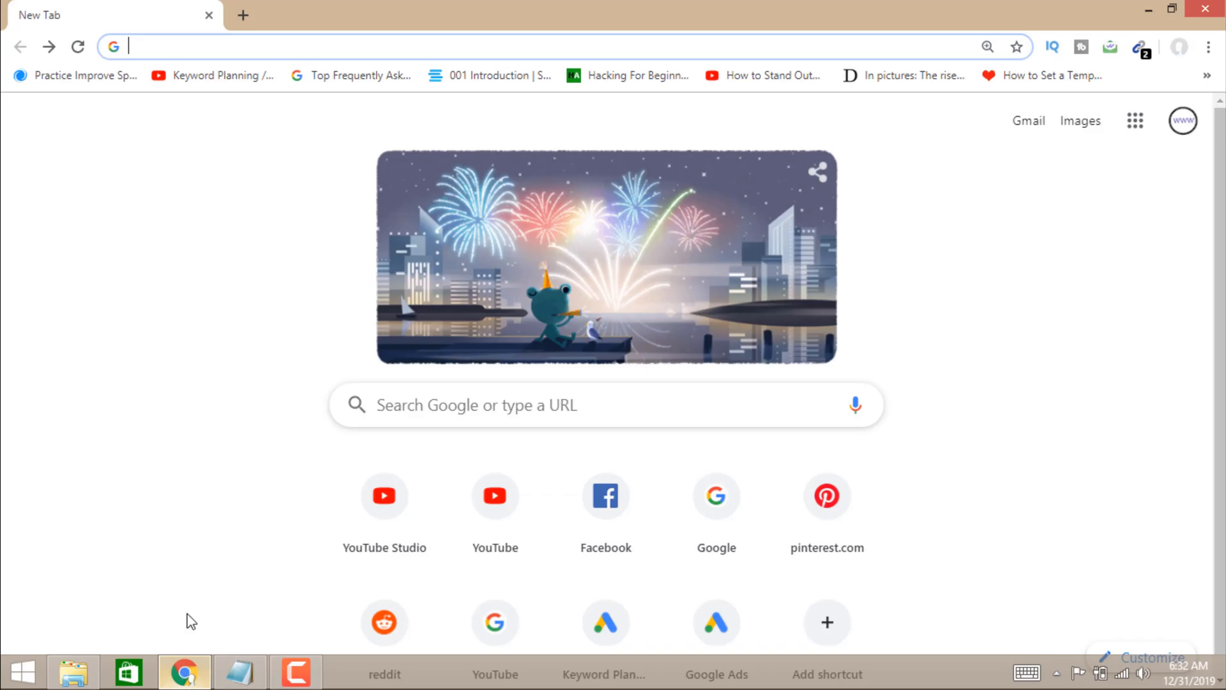
mouse_move(724, 511)
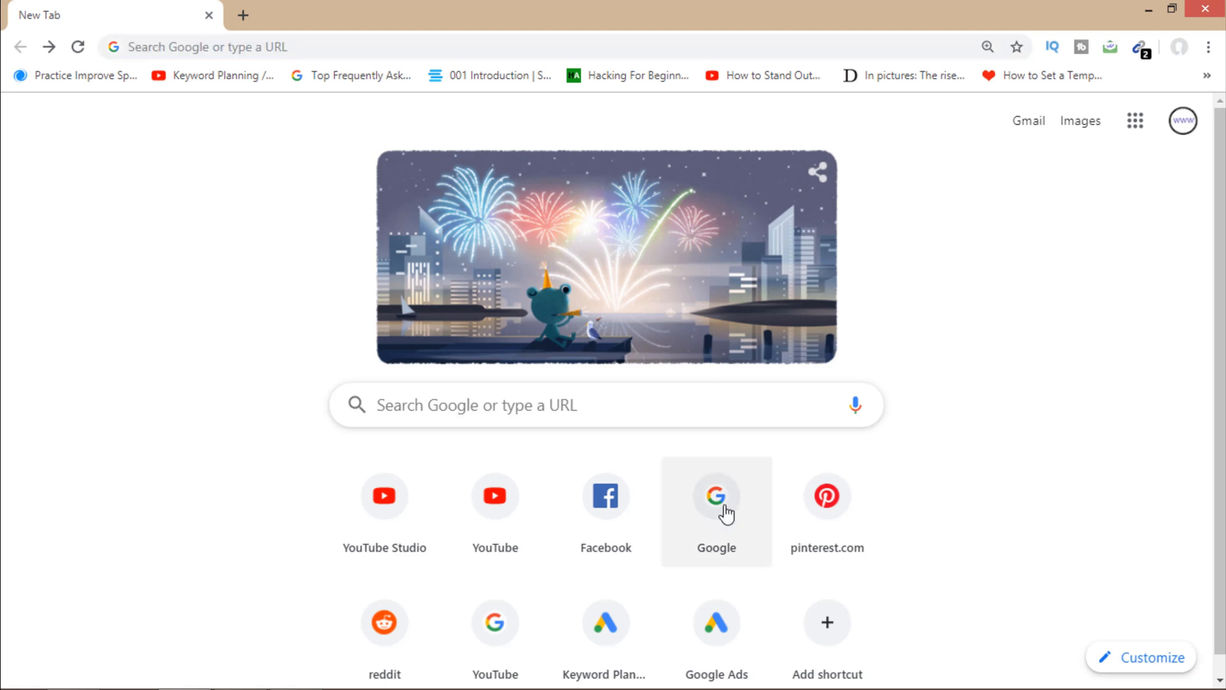
click(717, 496)
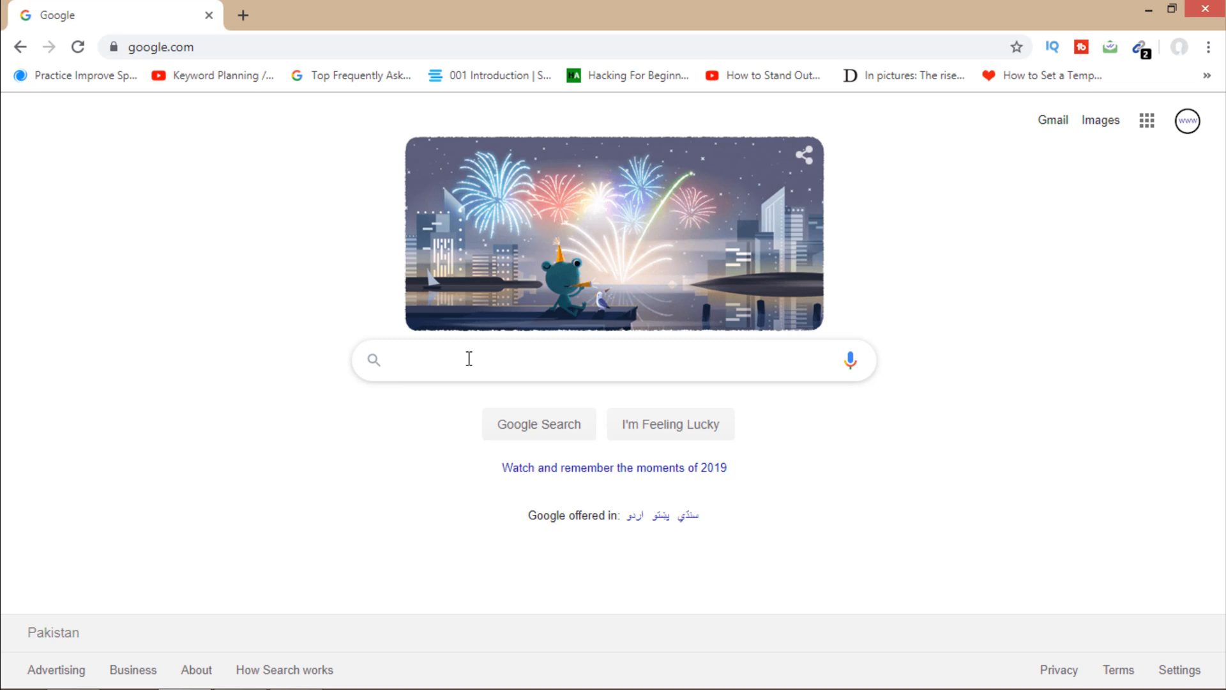
text(email address verify)
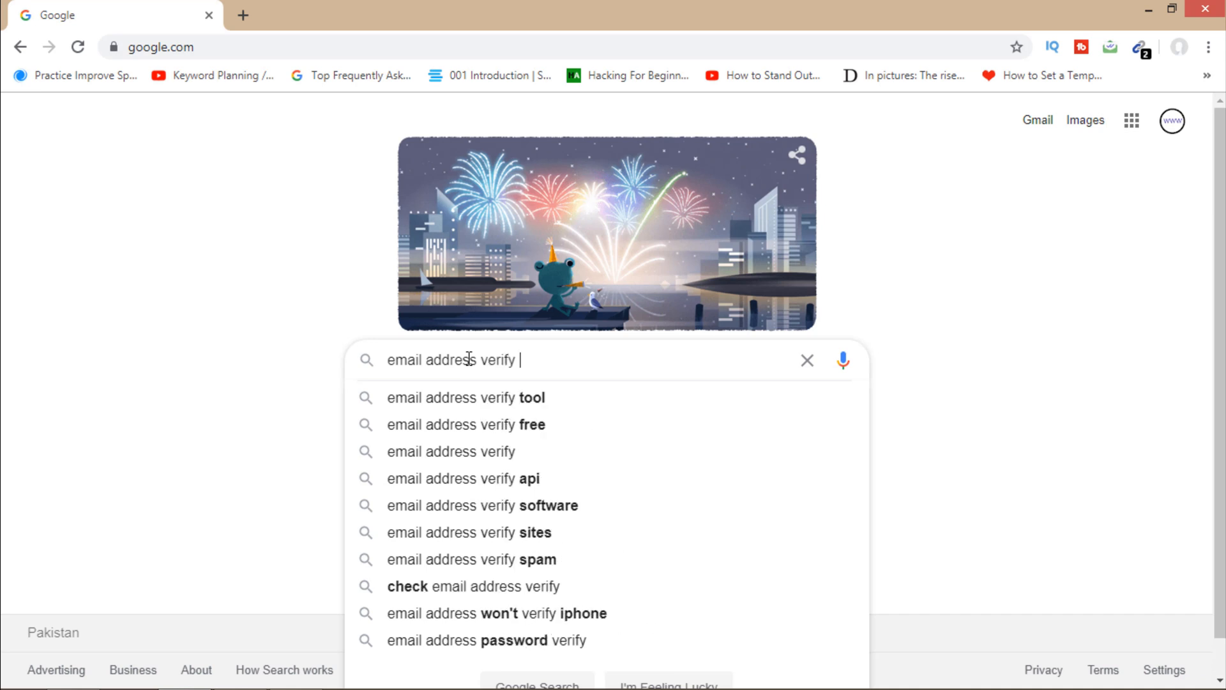
text(leopathu)
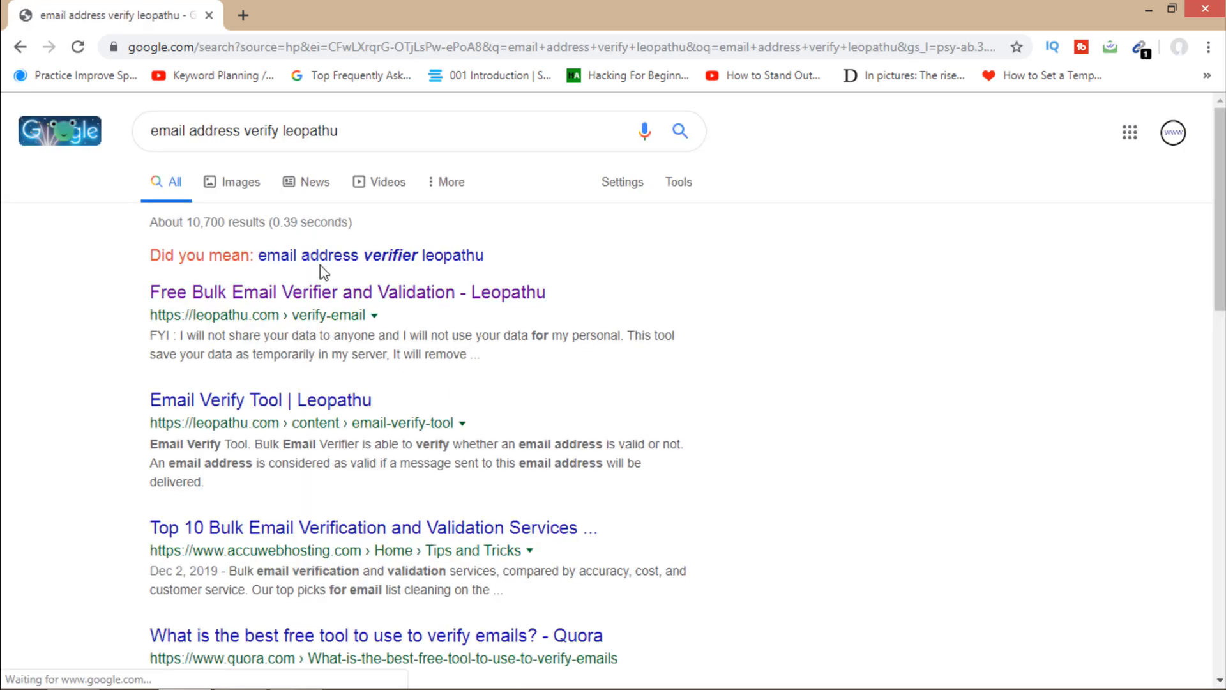
mouse_move(210, 301)
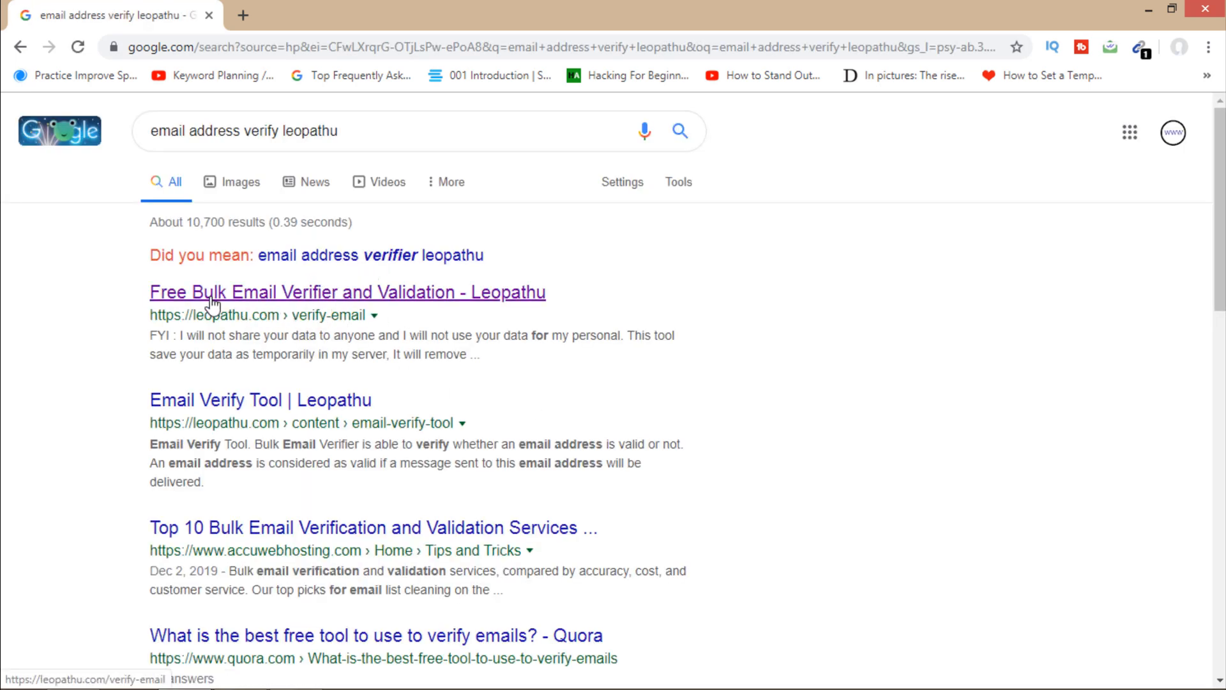
mouse_move(314, 298)
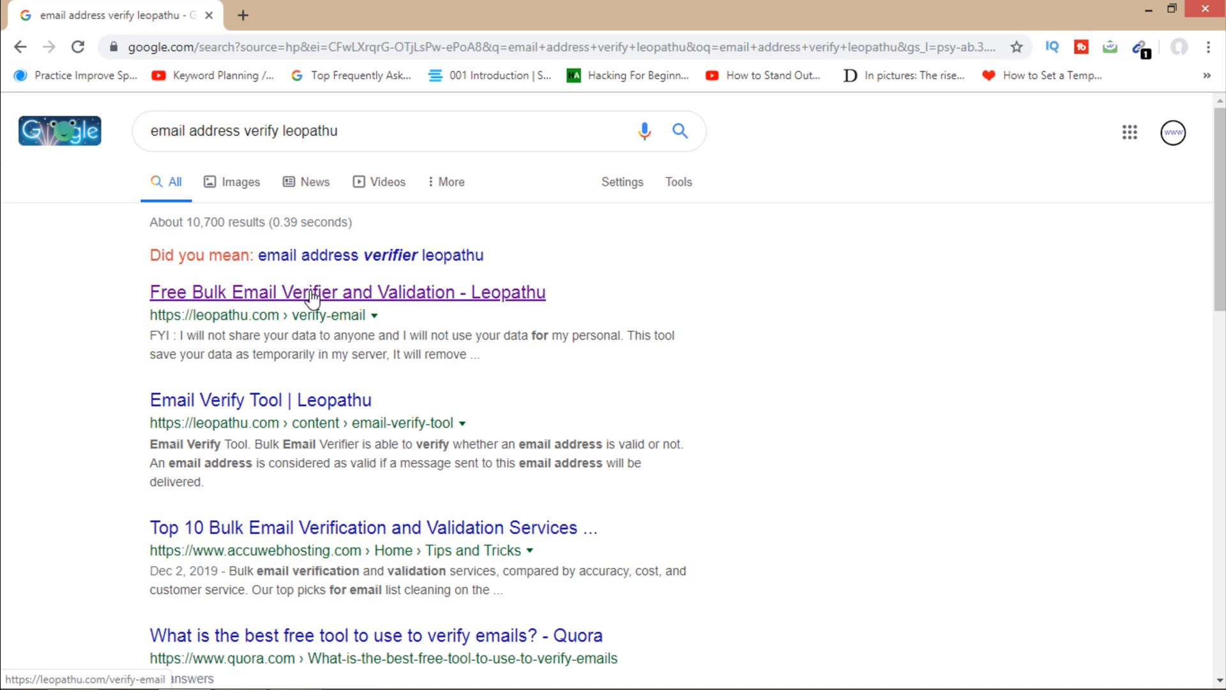
mouse_move(355, 300)
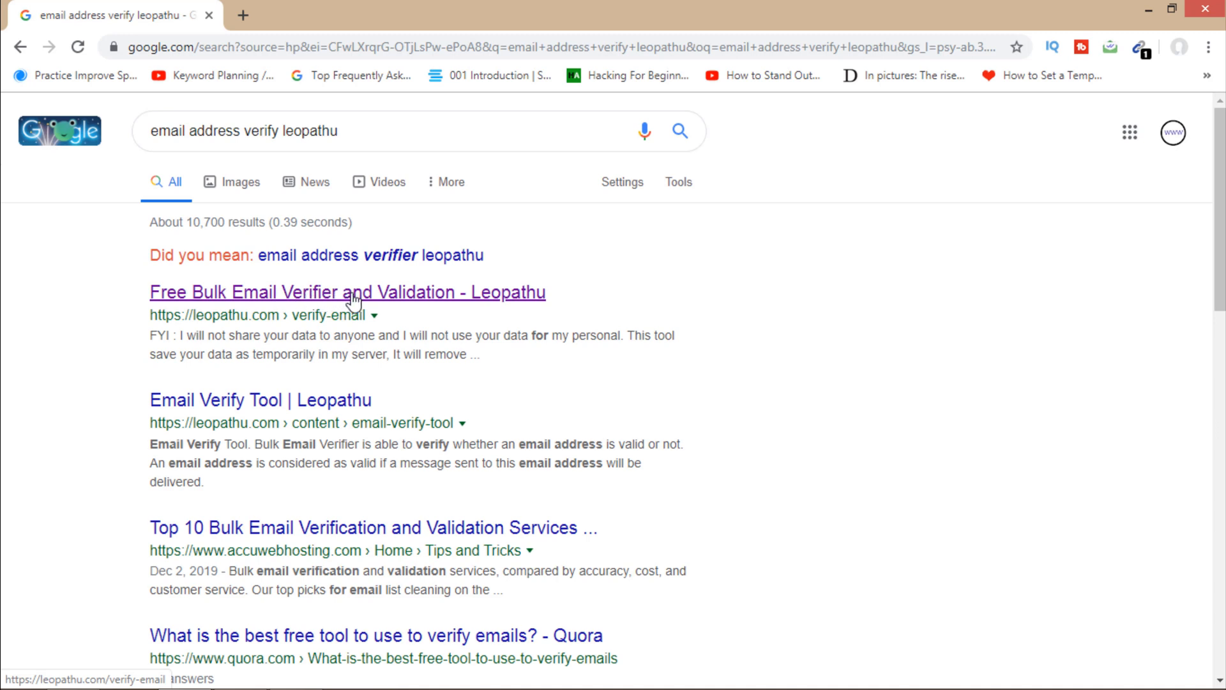
Step: Go to the Leopathu Free Bulk Email Verifier result and reach its email box and Upload File section
click(369, 293)
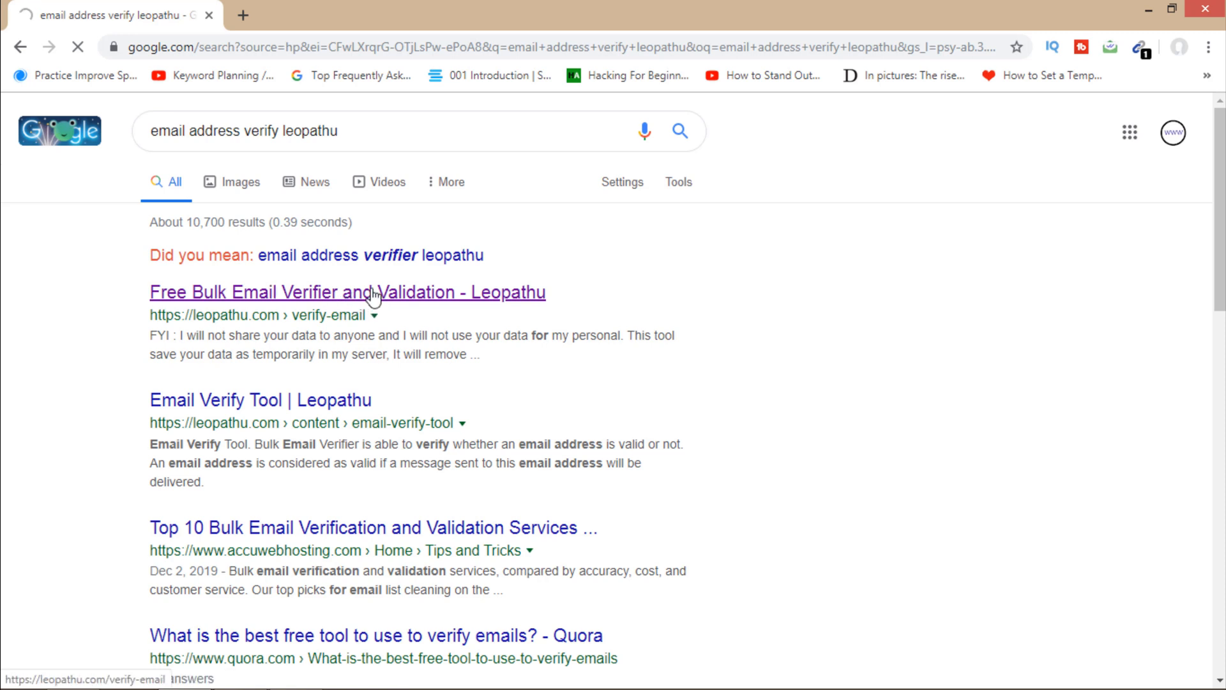
click(373, 291)
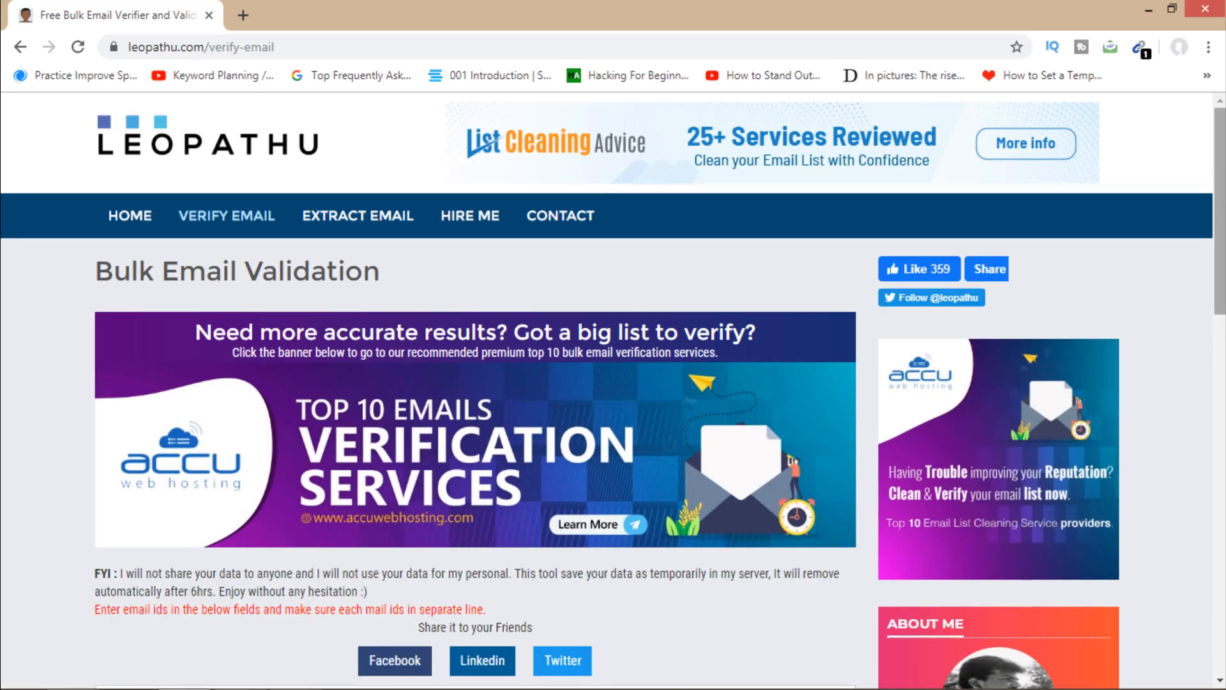
scroll(down, 3)
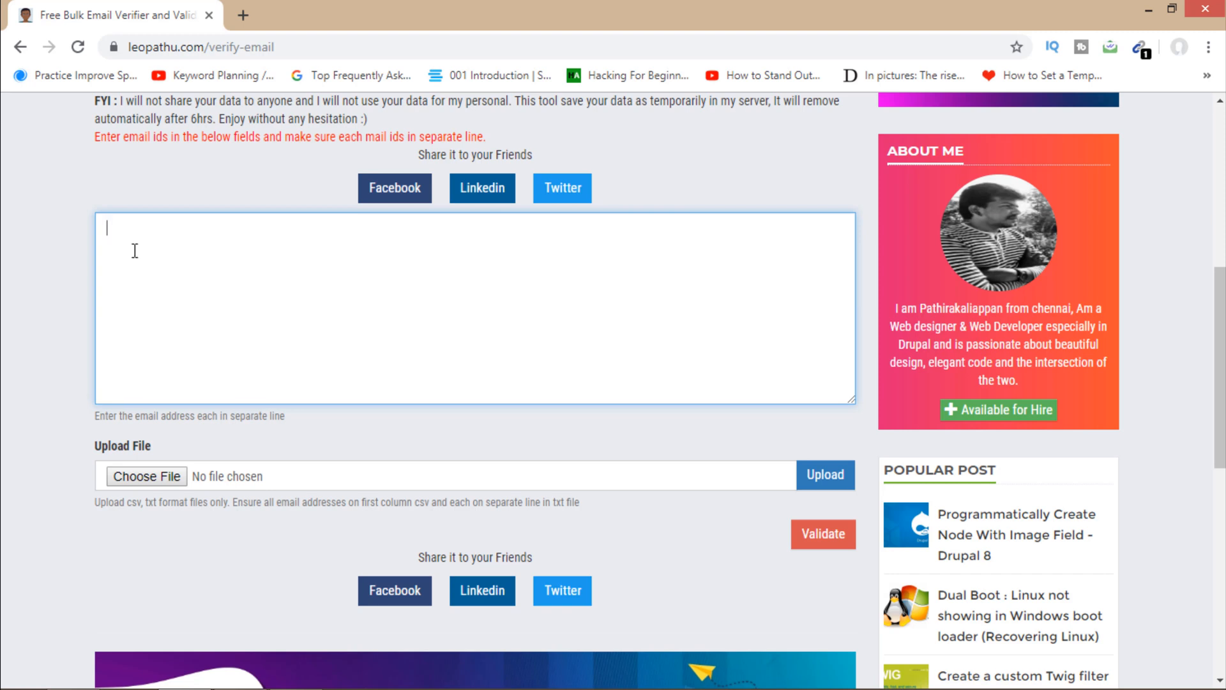
mouse_move(247, 247)
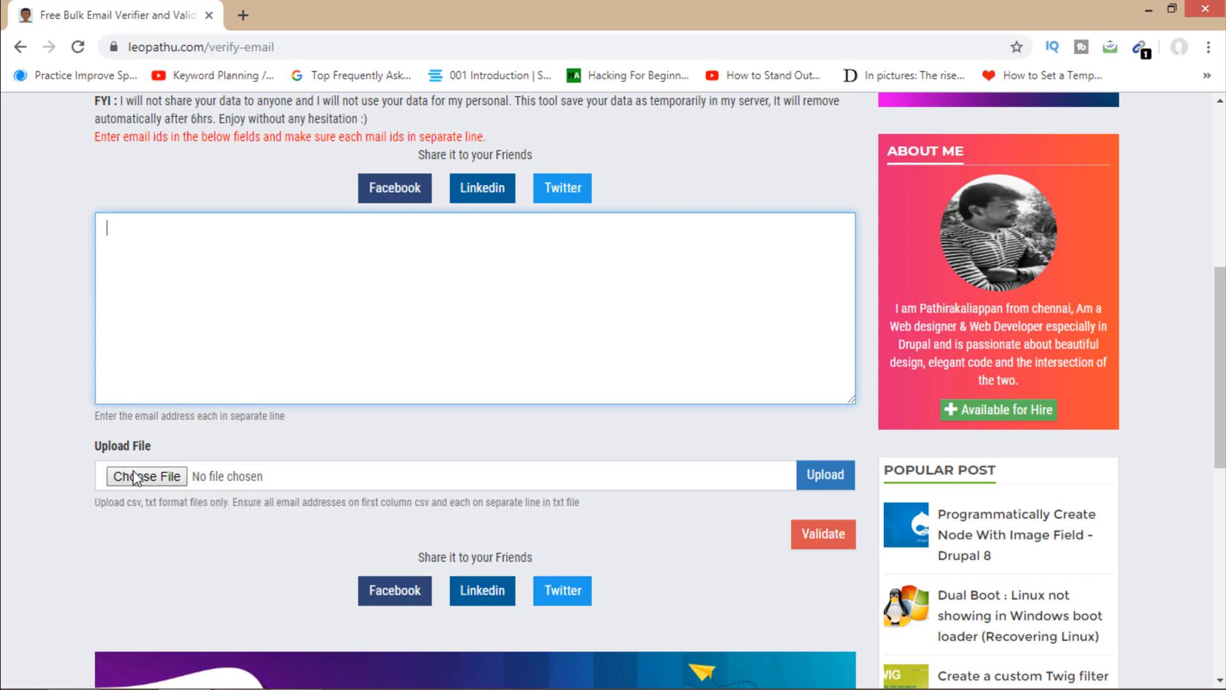
mouse_move(162, 488)
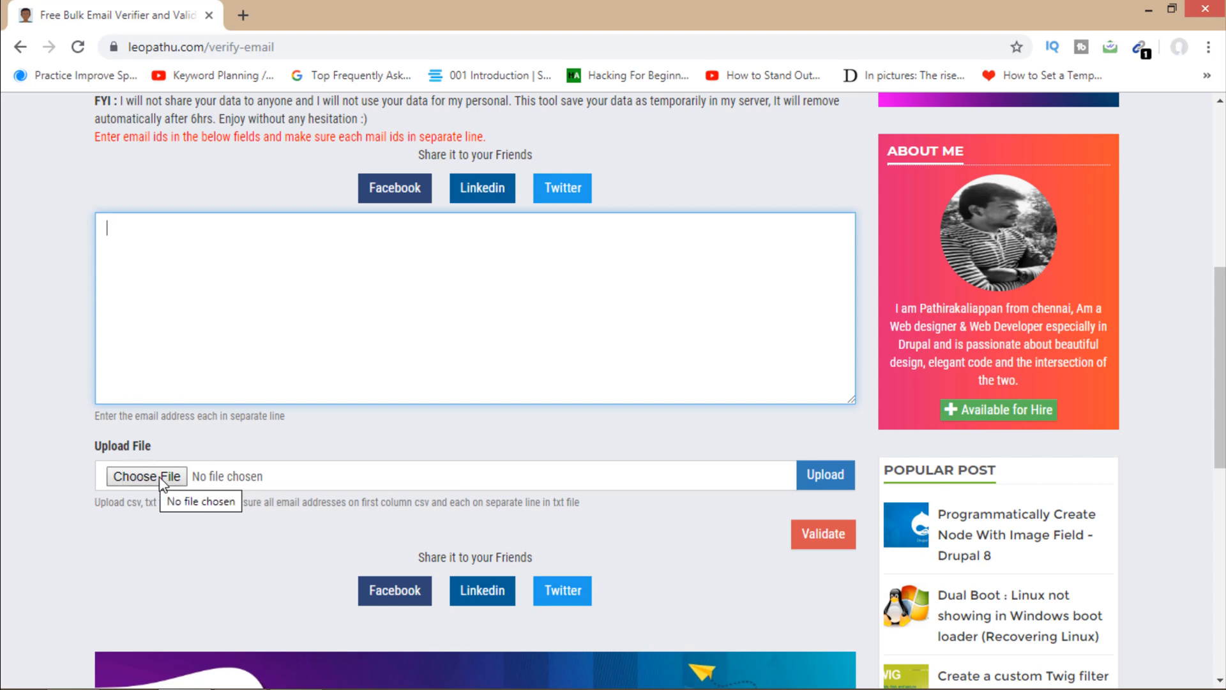
Step: Choose download (4).txt as the email list file and submit it for upload
click(148, 477)
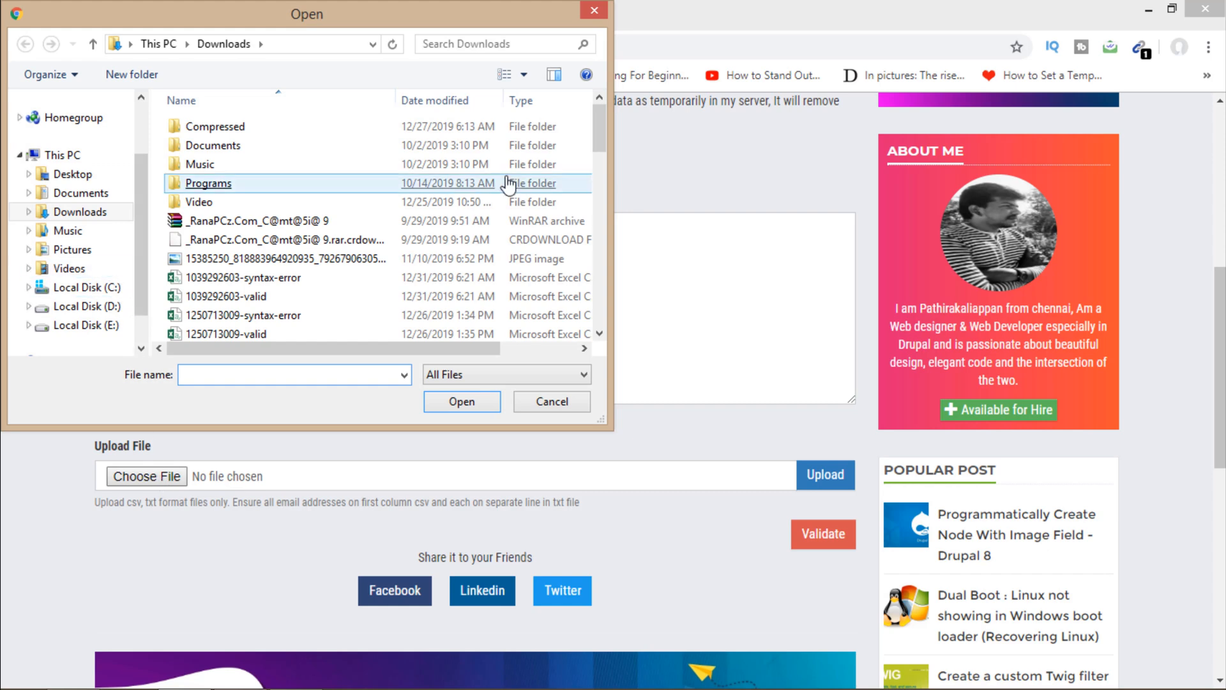
scroll(down, 3)
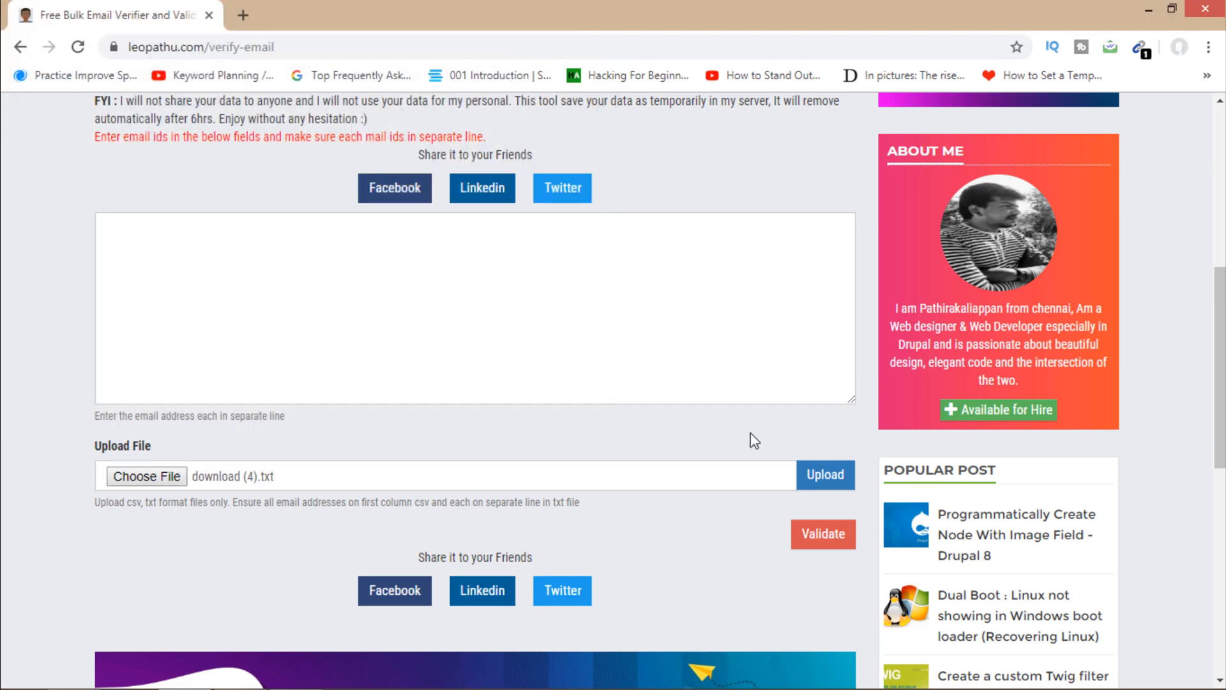
click(825, 474)
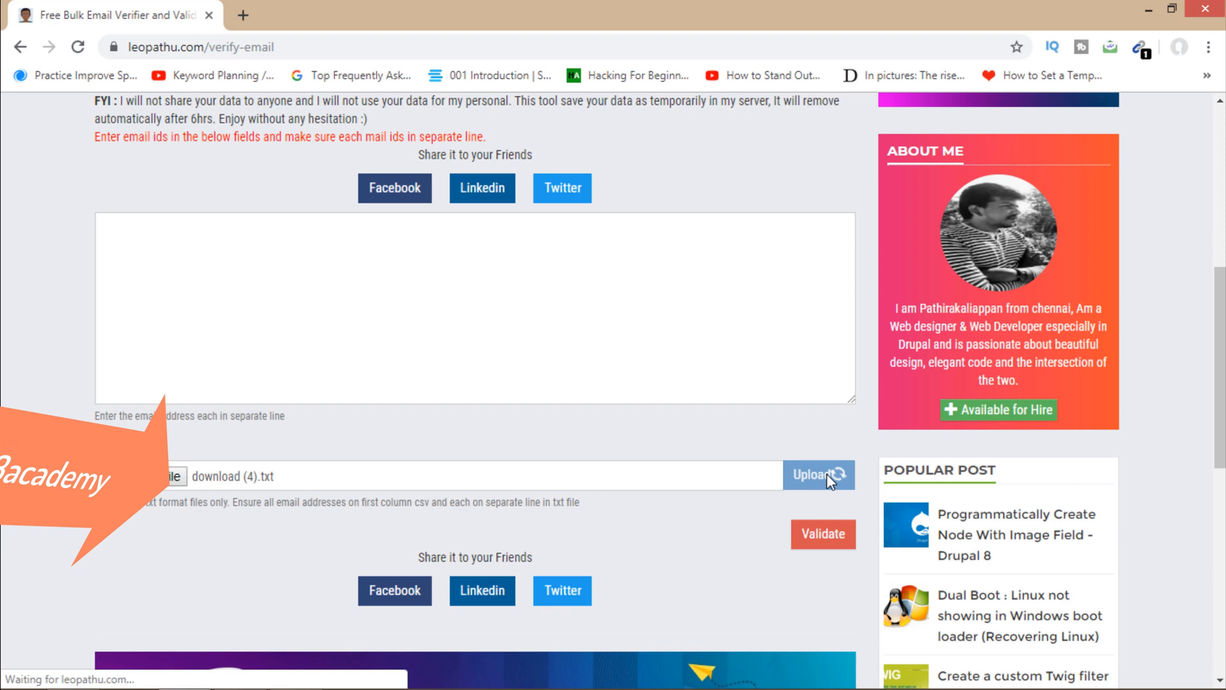
scroll(down, 3)
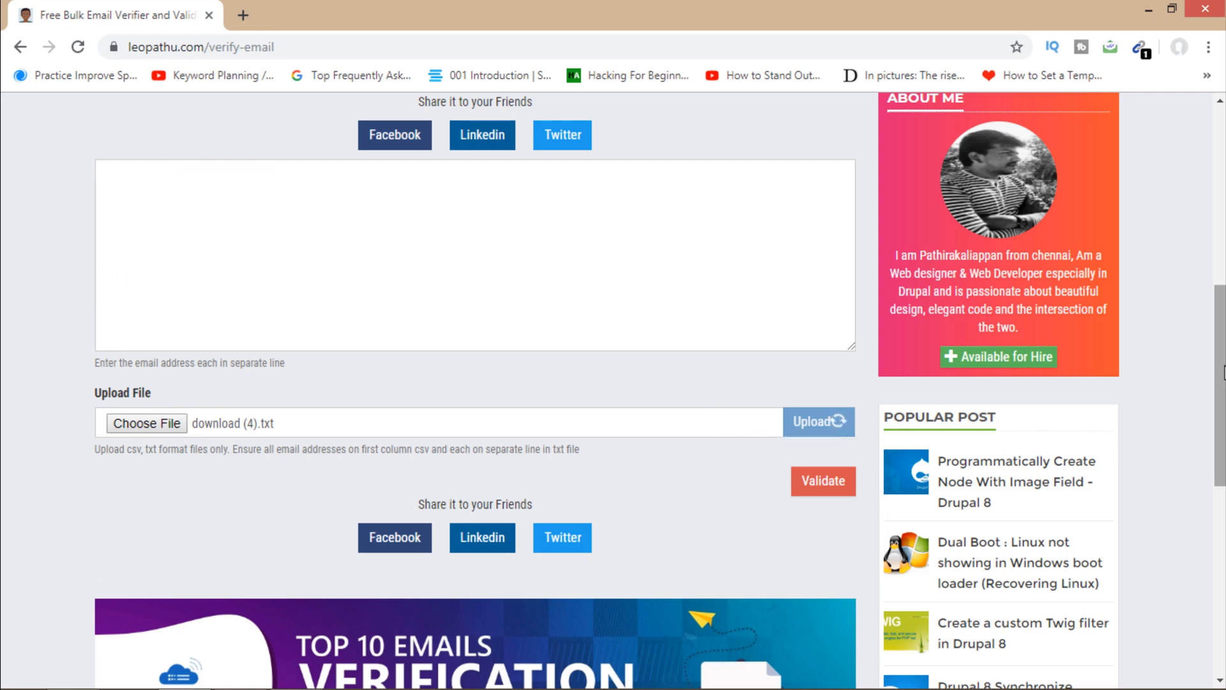
scroll(up, 3)
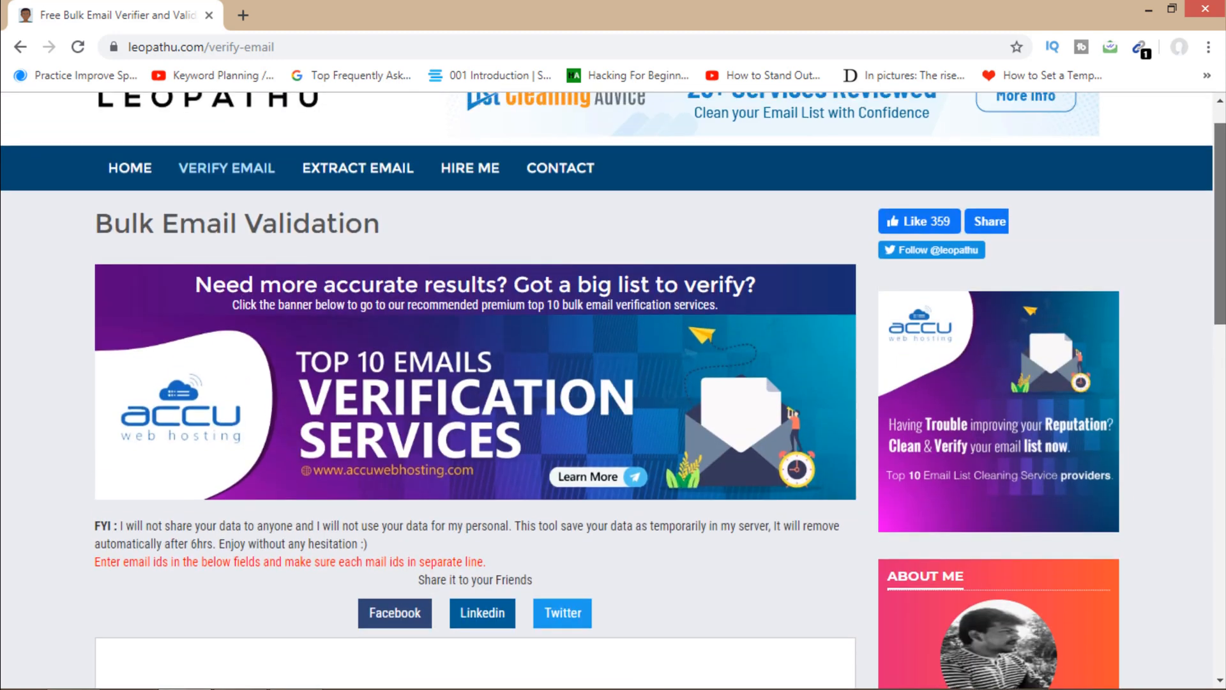
scroll(down, 3)
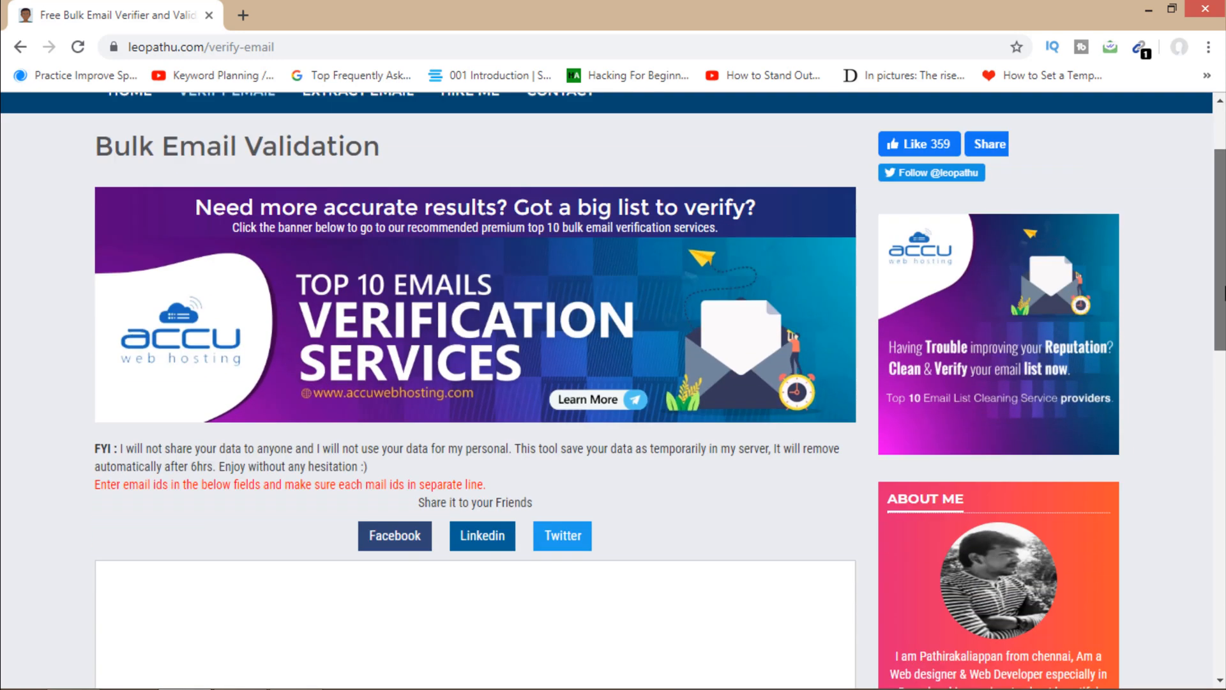
scroll(down, 3)
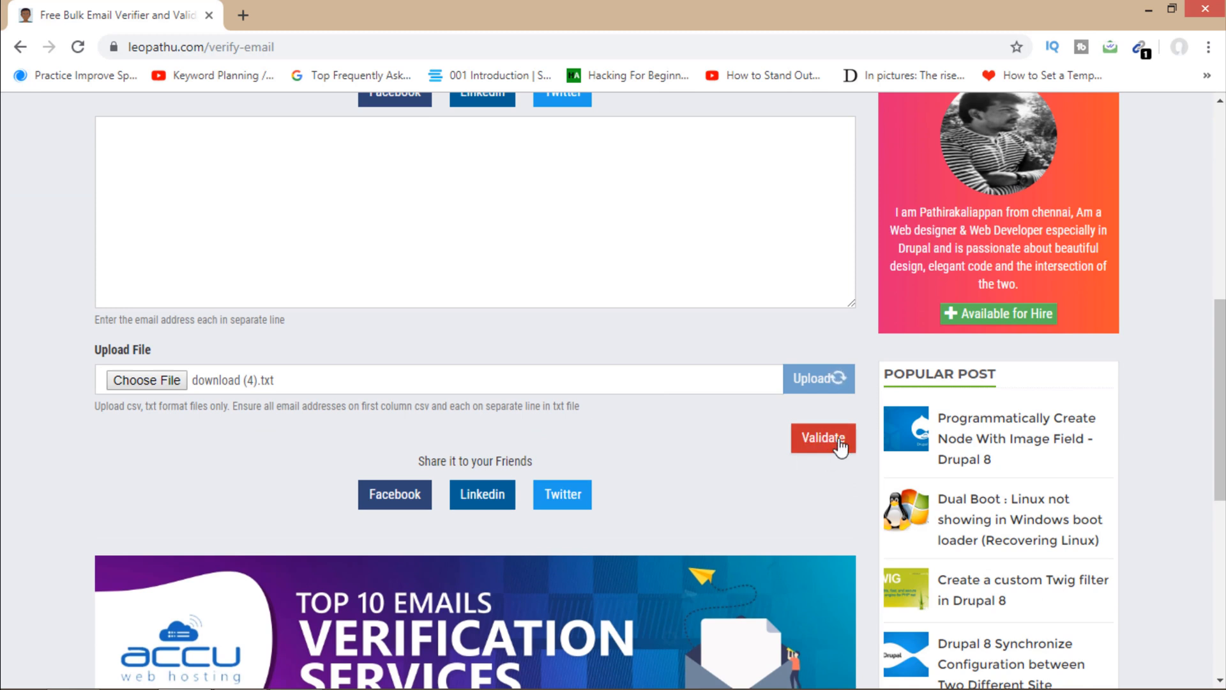
Step: Validate the uploaded list, reaching a results chart of 24 valid emails and 1 syntax-invalid address
click(823, 438)
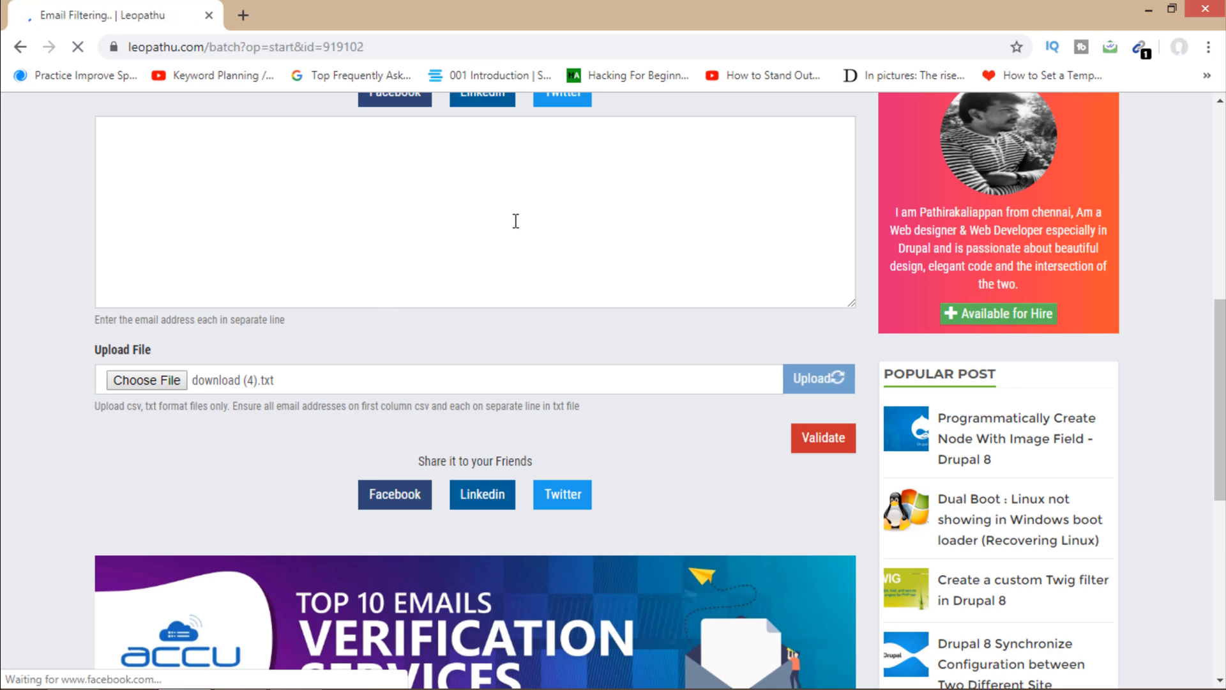
click(823, 437)
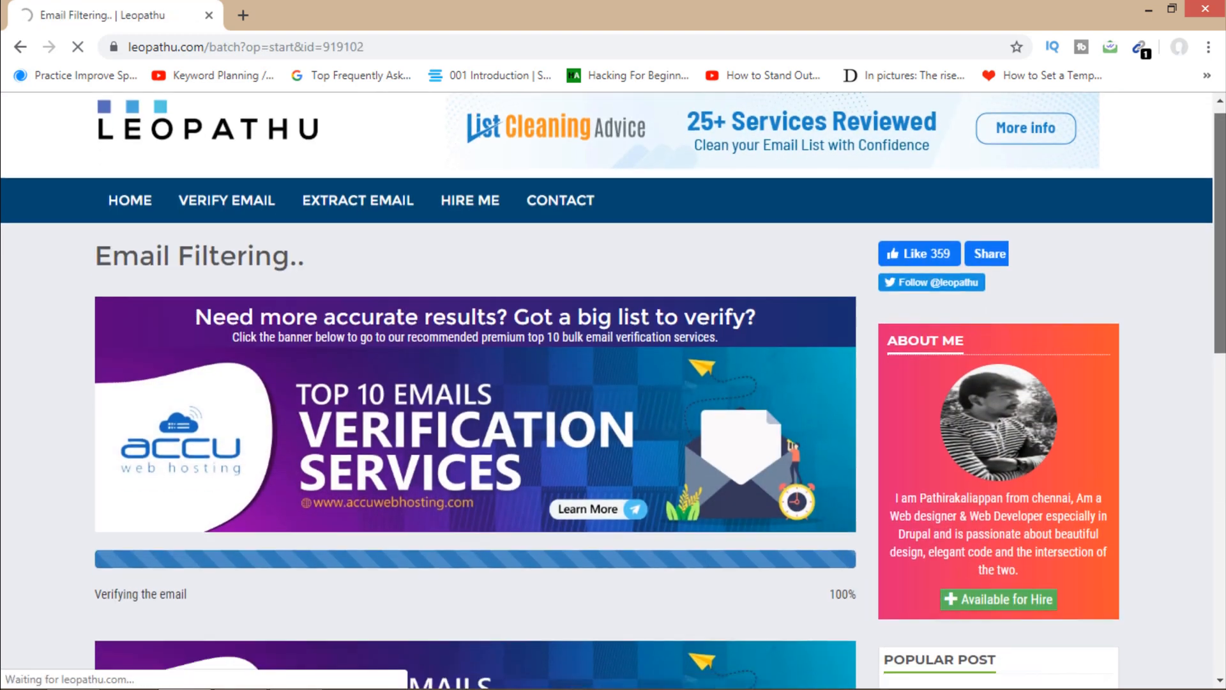
scroll(down, 3)
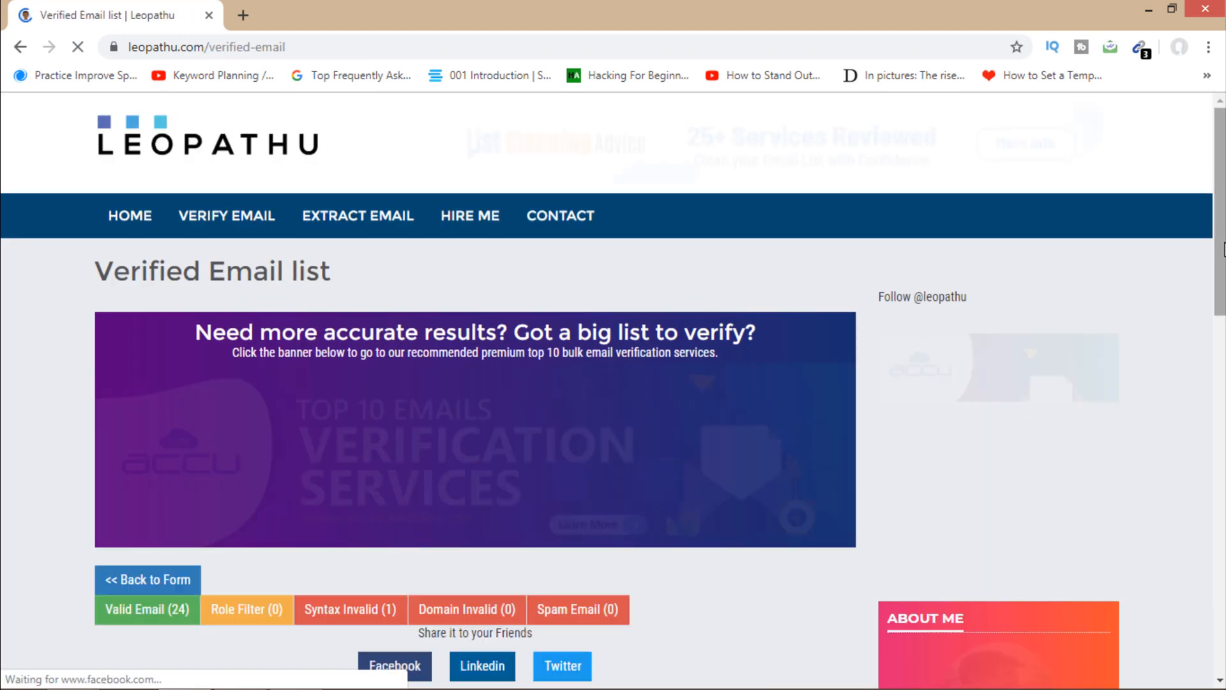
scroll(down, 3)
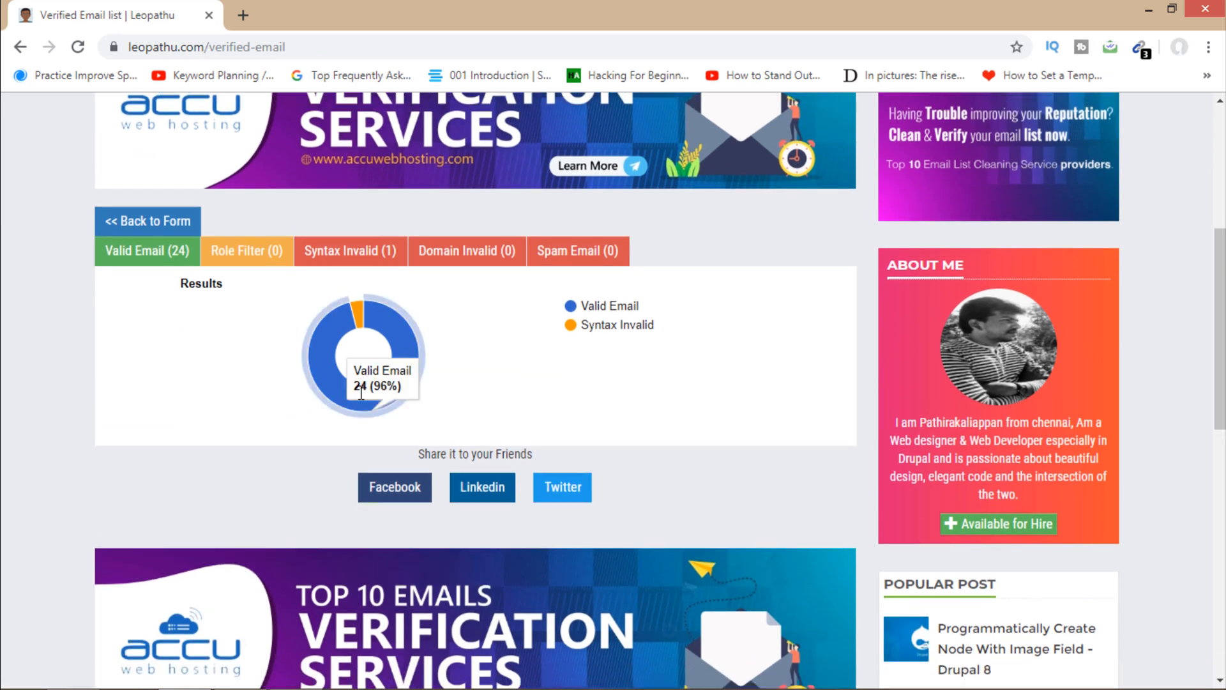
mouse_move(396, 327)
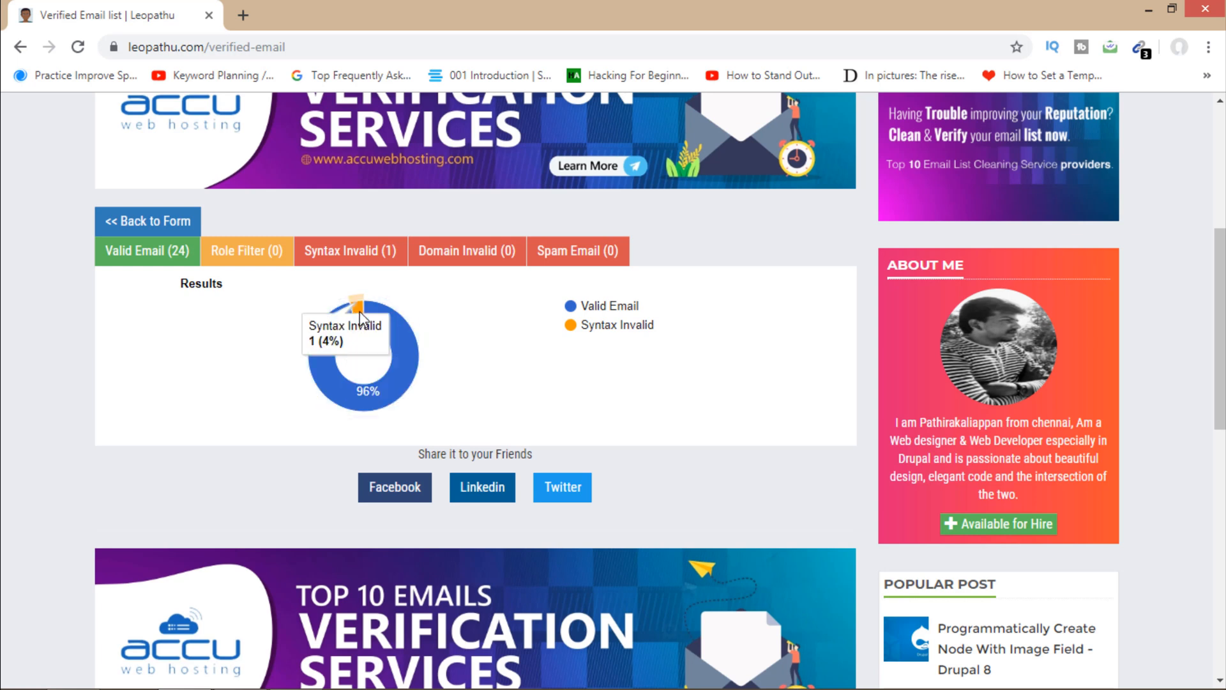
mouse_move(406, 334)
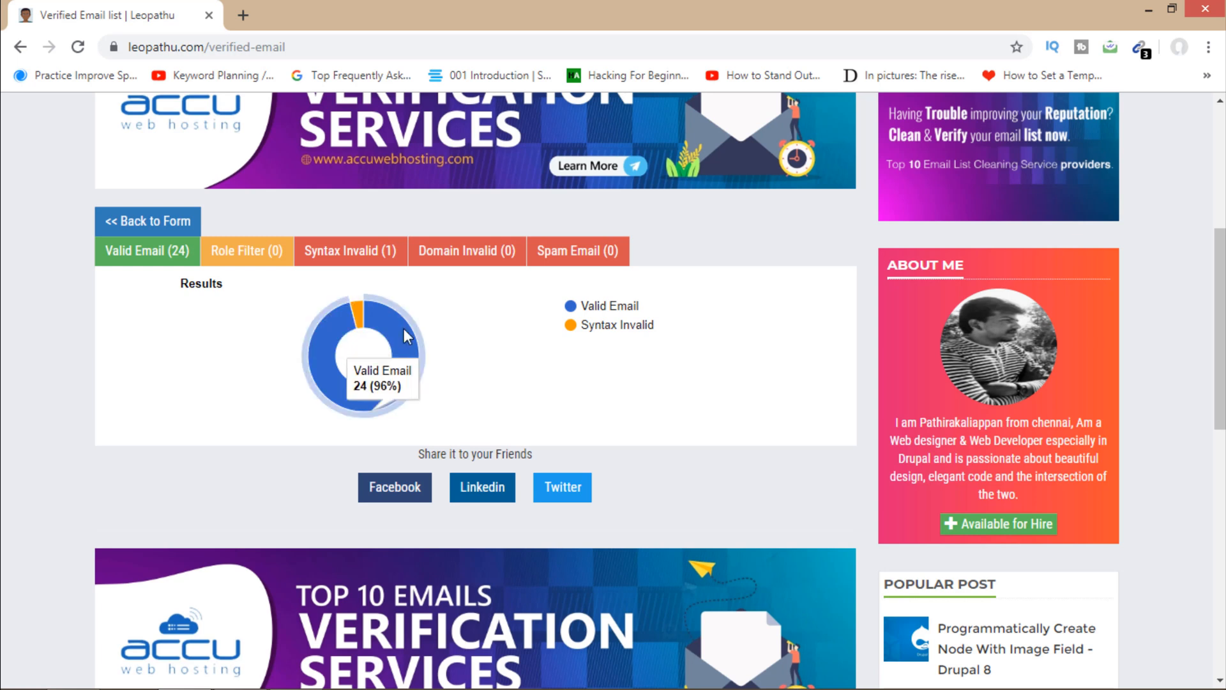
mouse_move(357, 319)
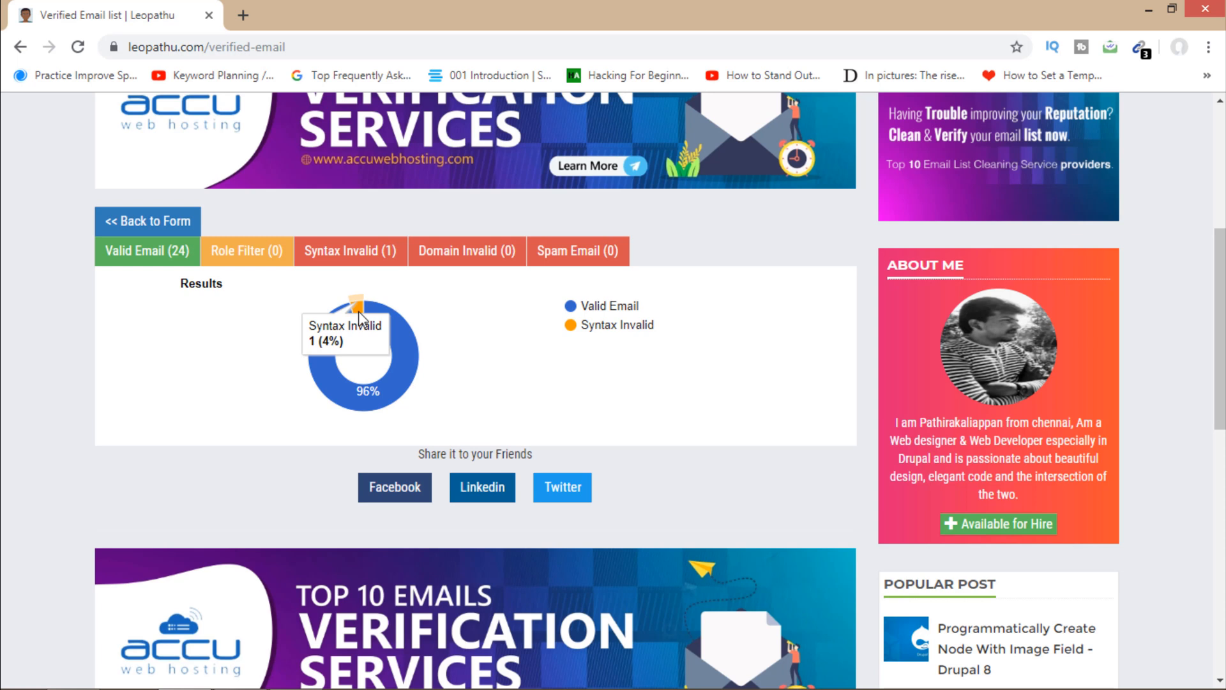
mouse_move(412, 336)
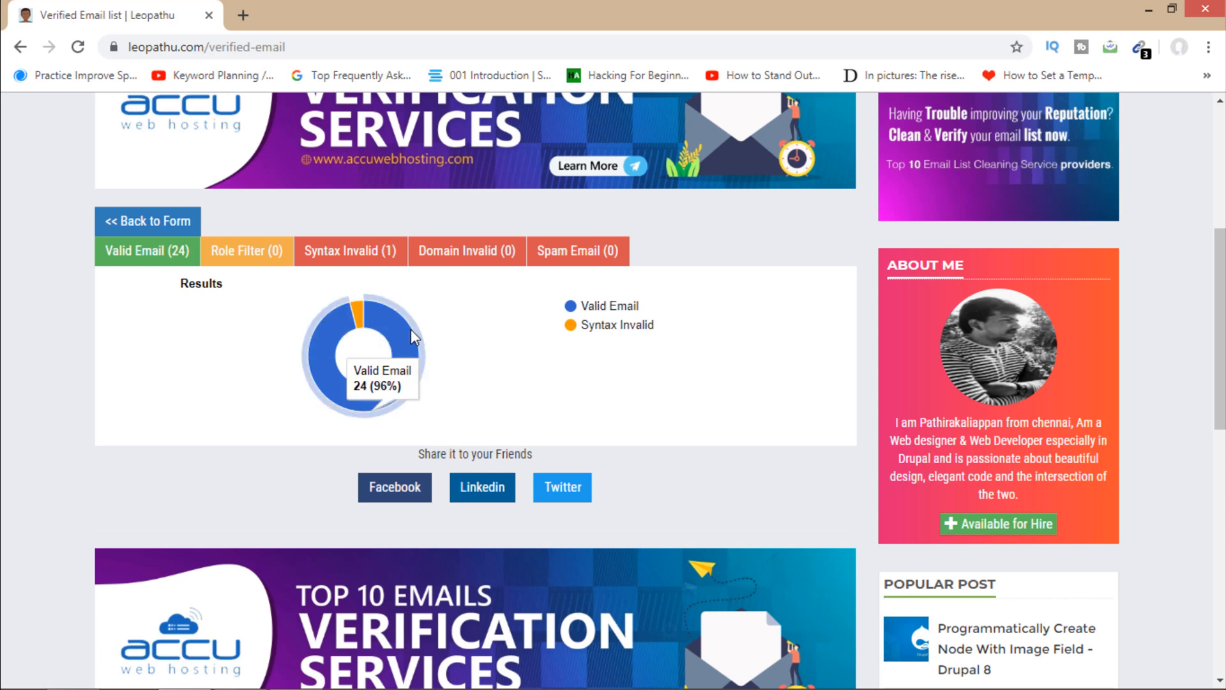
mouse_move(143, 260)
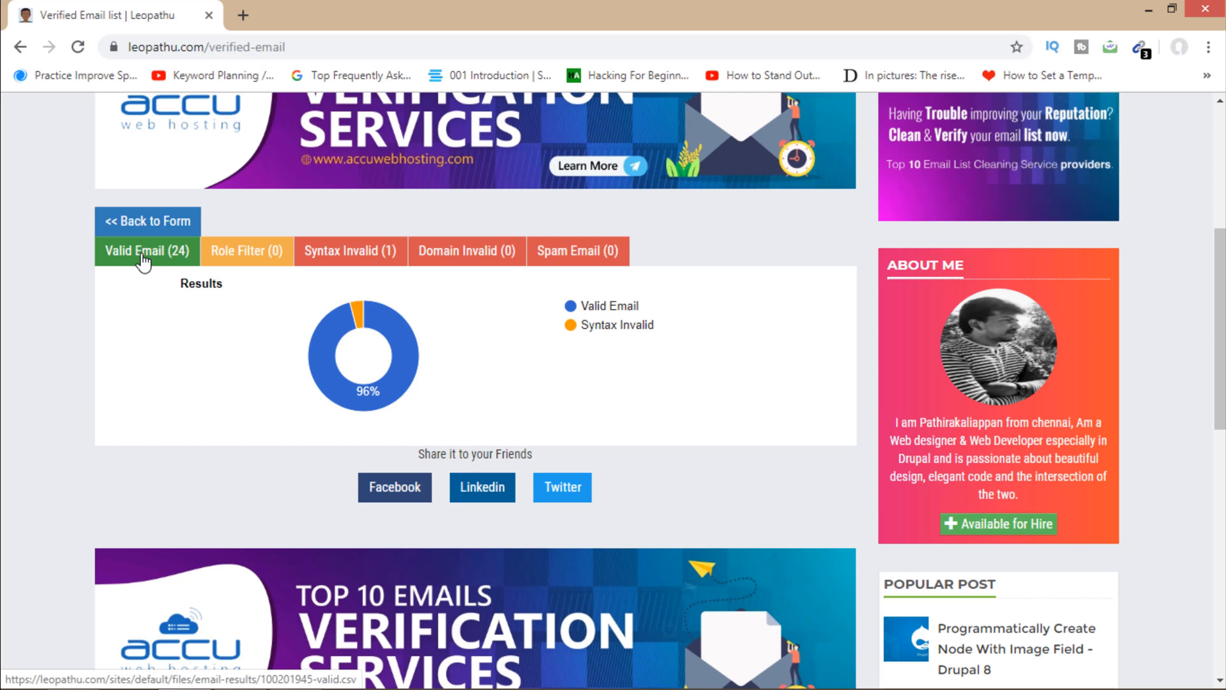
mouse_move(230, 272)
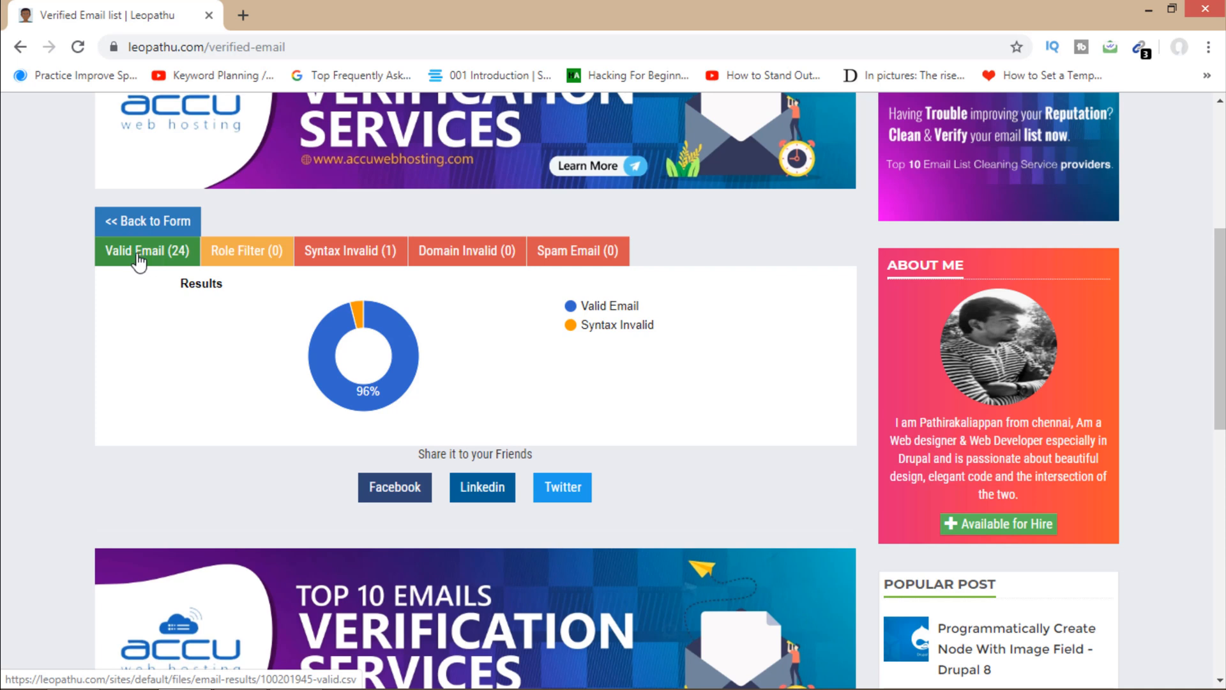
Step: Download the Valid Email (24) CSV and view its addresses in column A of Excel
click(147, 251)
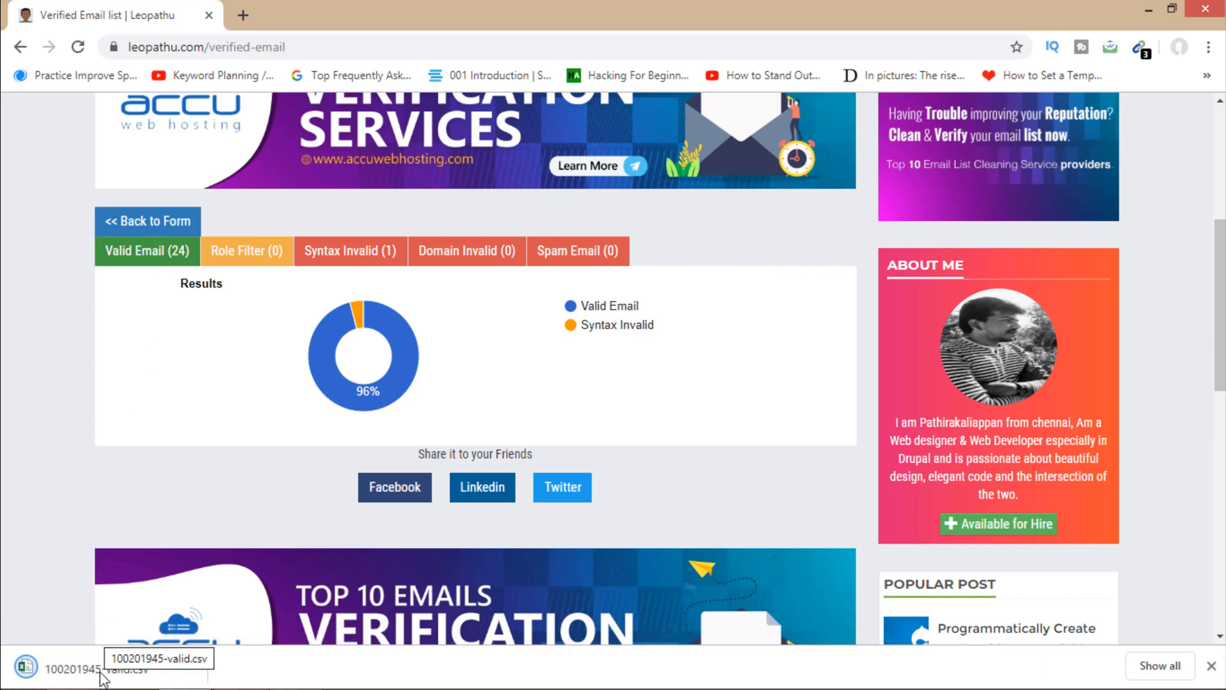
click(77, 669)
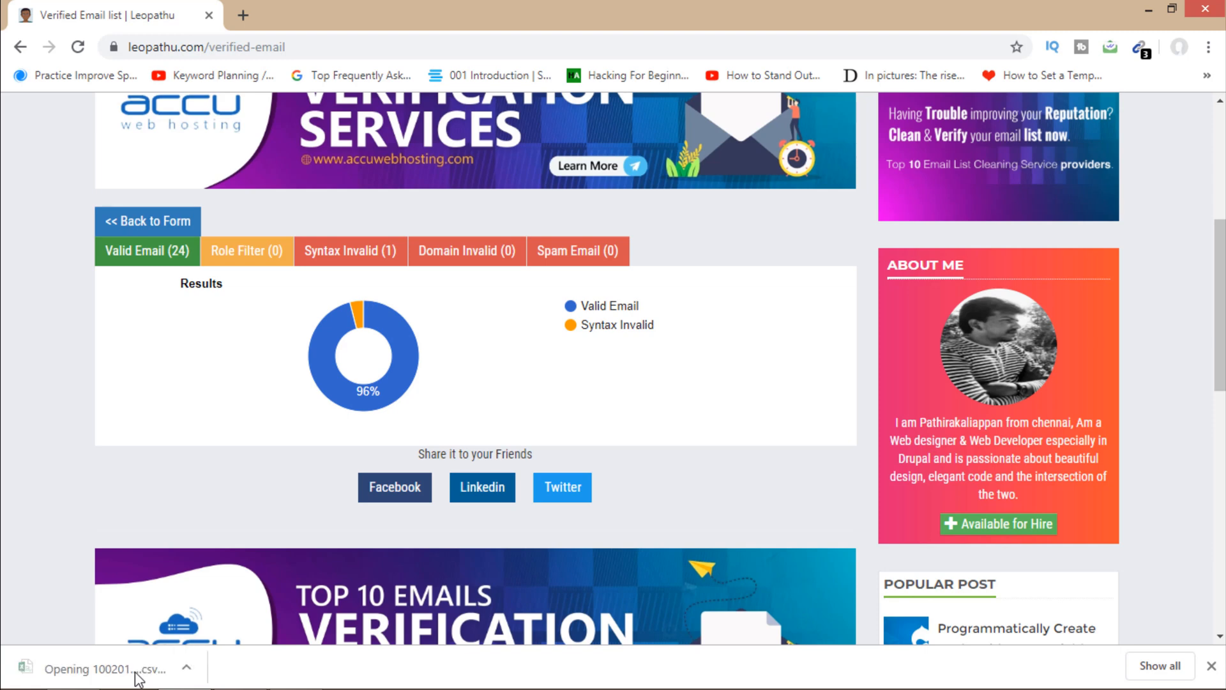
click(102, 669)
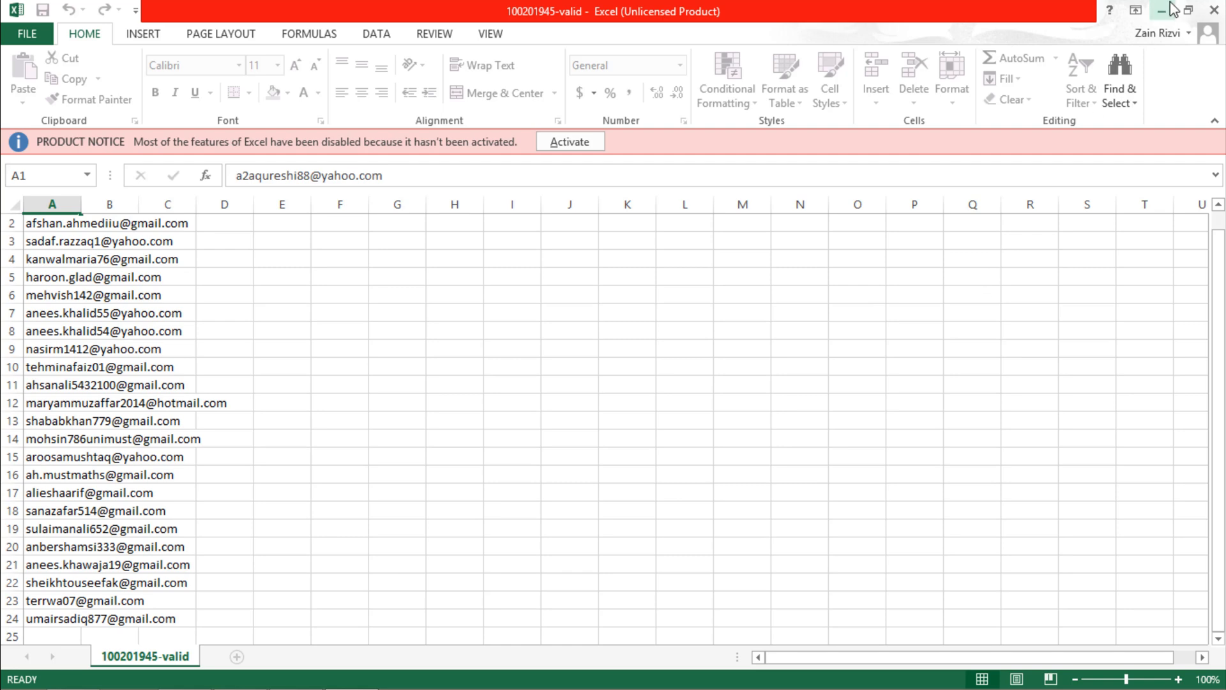
mouse_move(1162, 10)
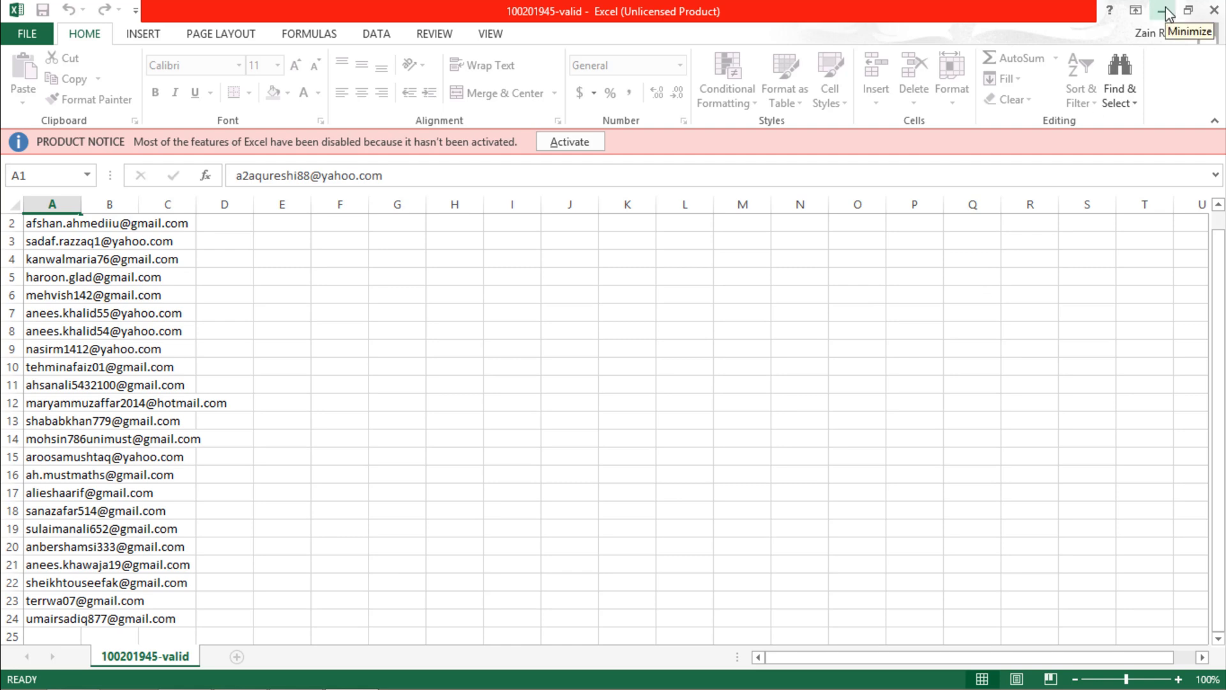
Step: Minimize Excel and then the Chrome results window to show the Windows desktop
click(1166, 10)
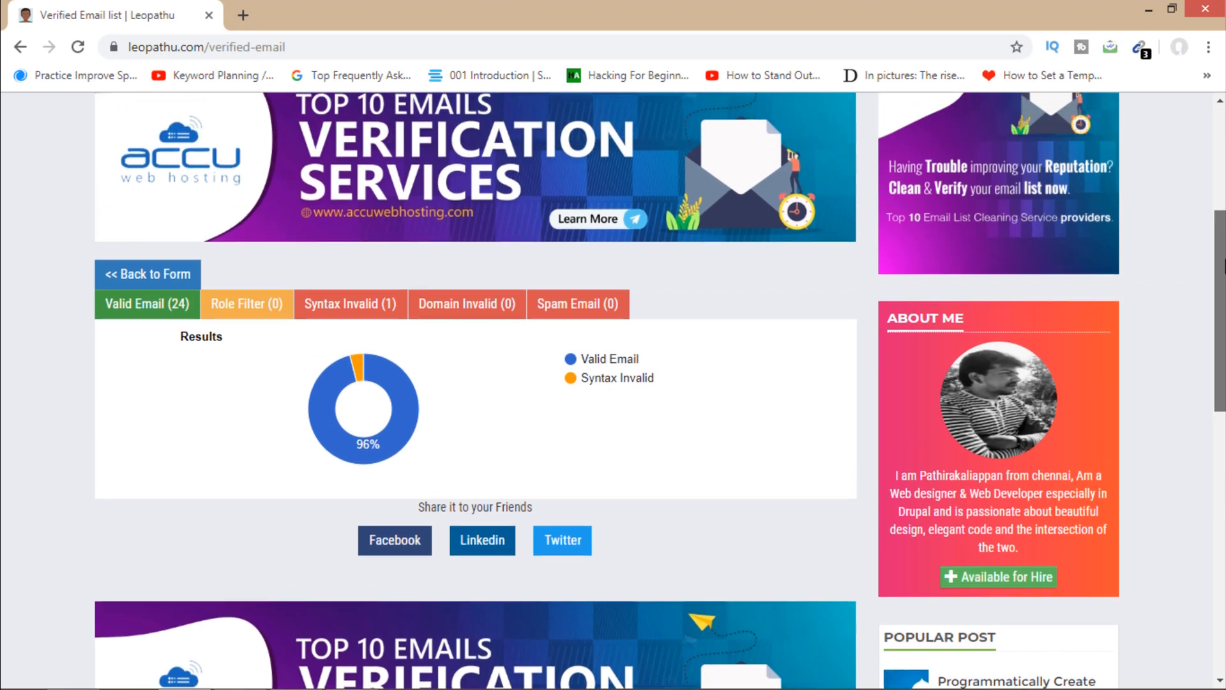
scroll(up, 3)
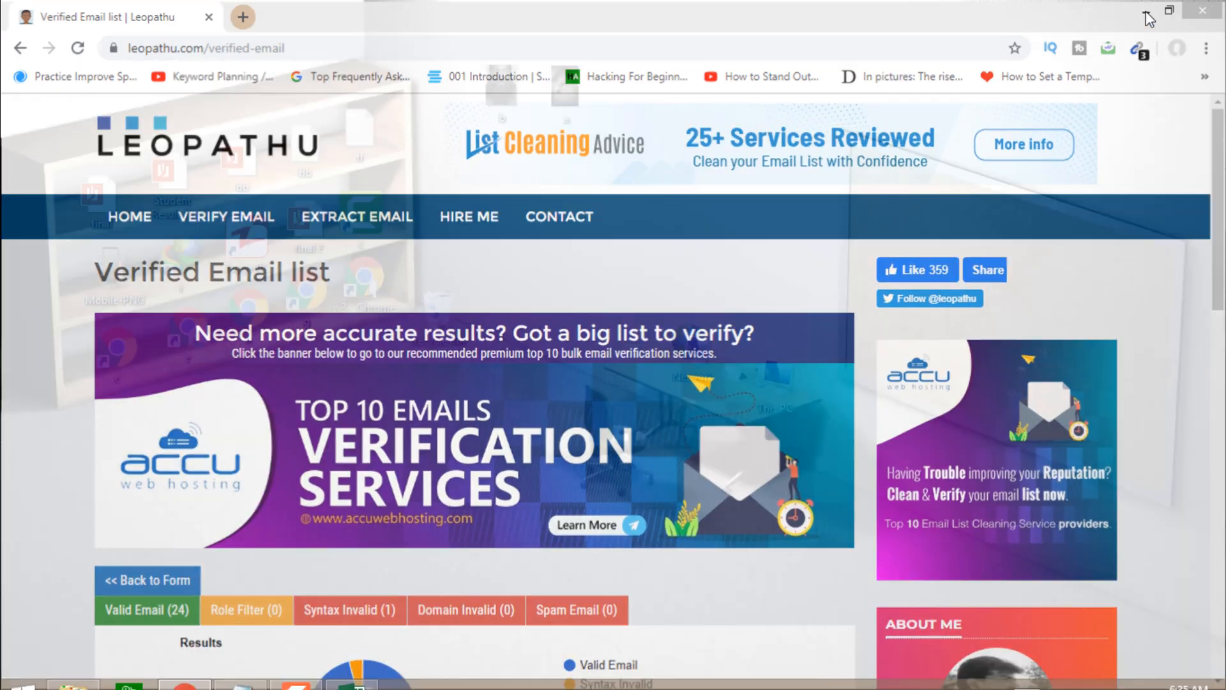
click(1200, 7)
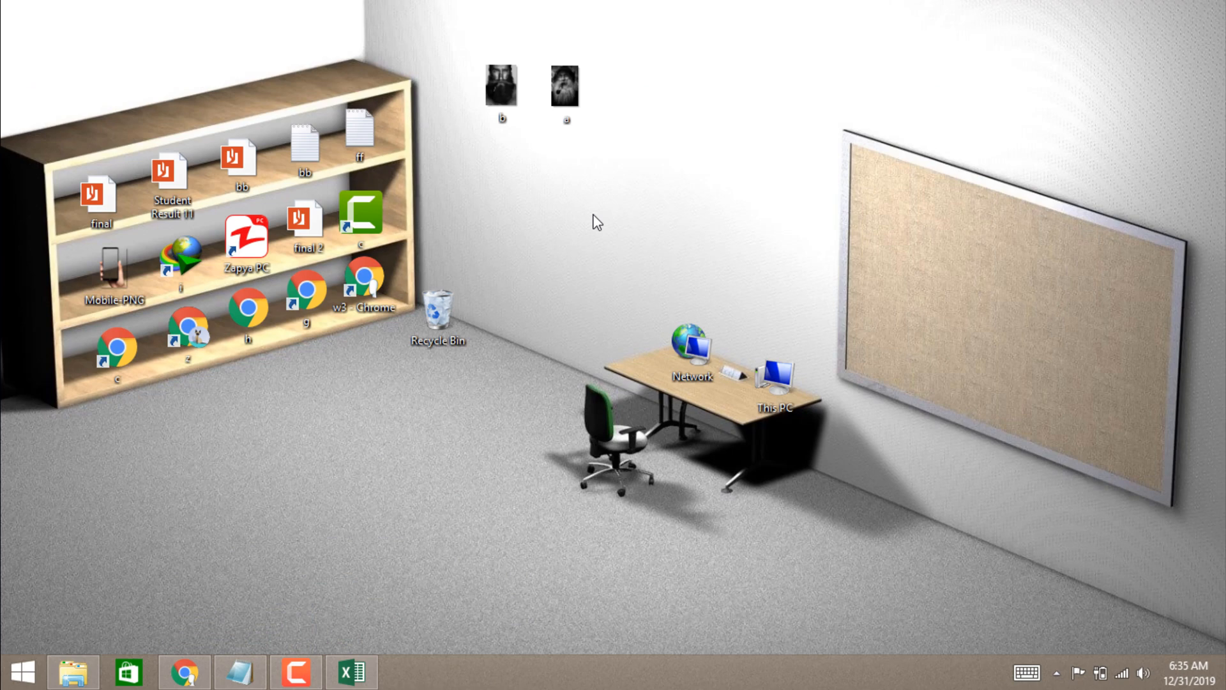